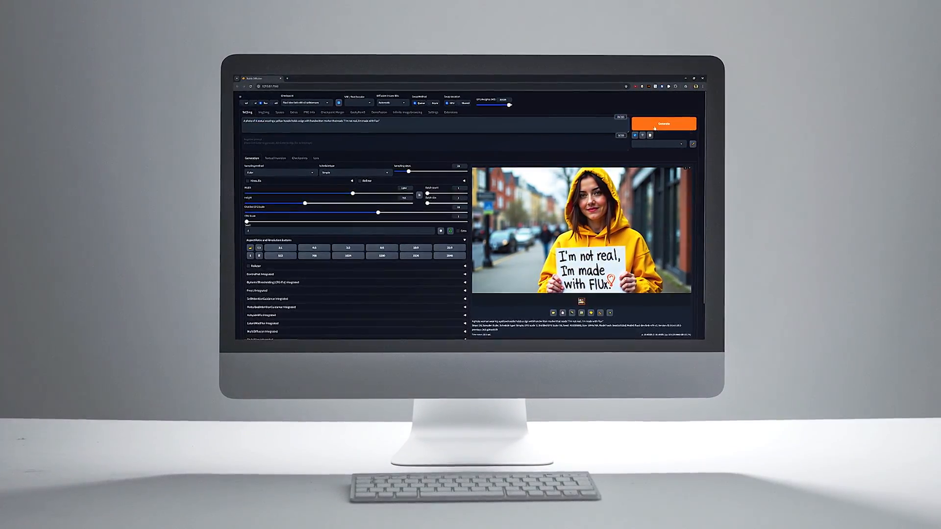
Browse the Civitai training epochs and Flux LoRA listings, then show the Nate model's epoch samples
{"action": "left_click", "coordinate": [663, 124]}
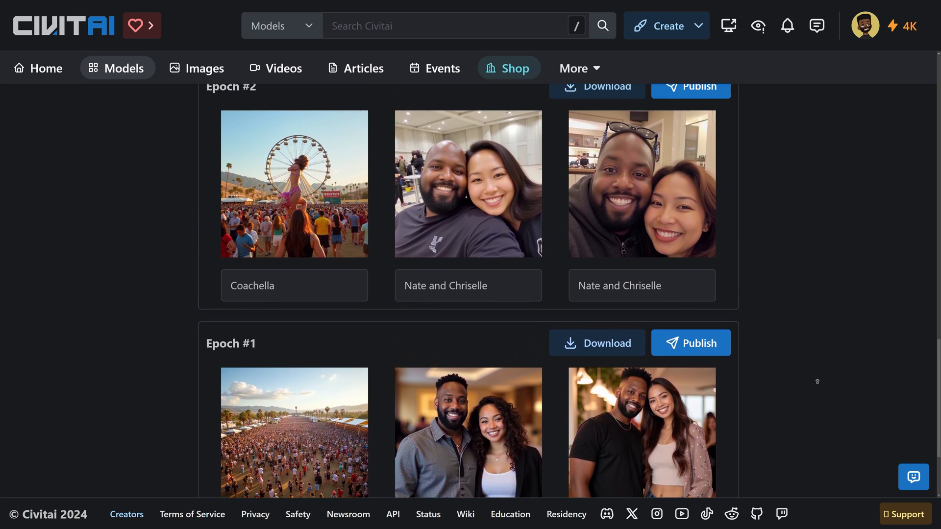
{"action": "scroll", "scroll_direction": "down", "scroll_amount": 3}
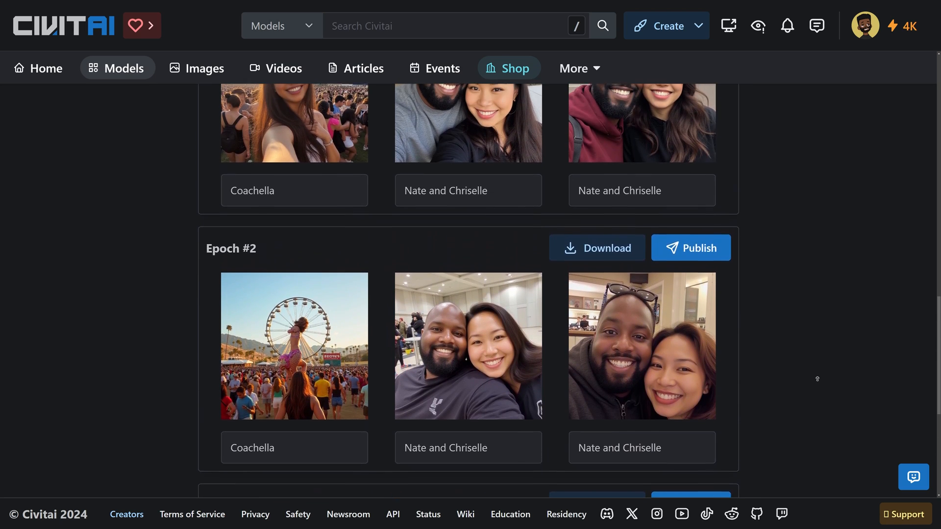
{"action": "scroll", "scroll_direction": "down", "scroll_amount": 3}
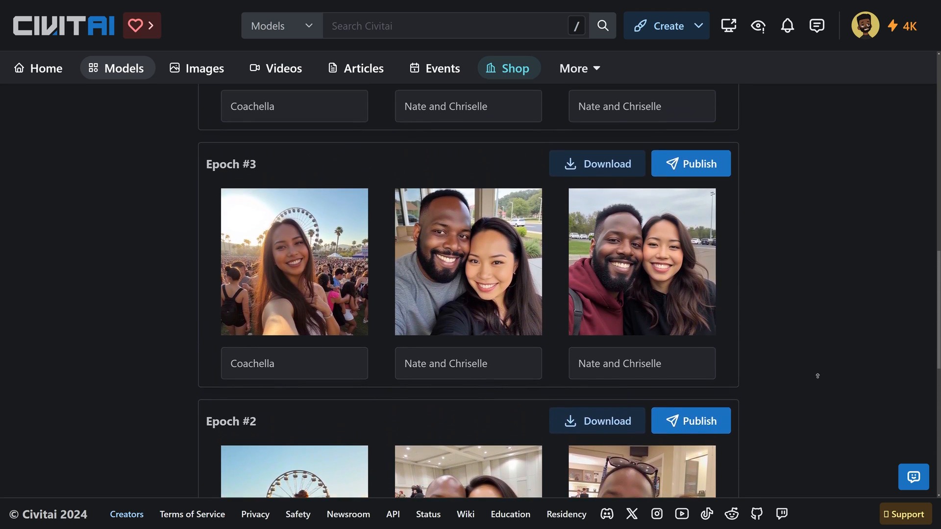
{"action": "scroll", "scroll_direction": "up", "scroll_amount": 3}
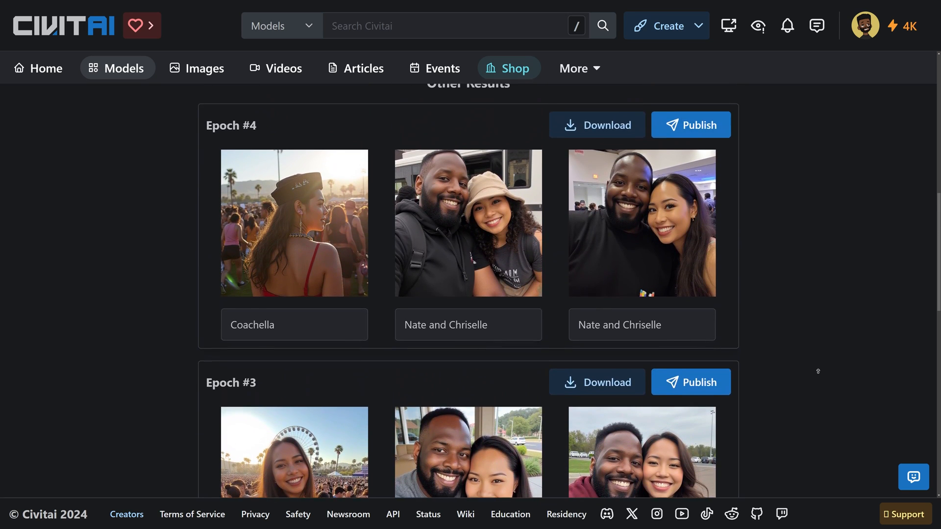
{"action": "scroll", "scroll_direction": "up", "scroll_amount": 3}
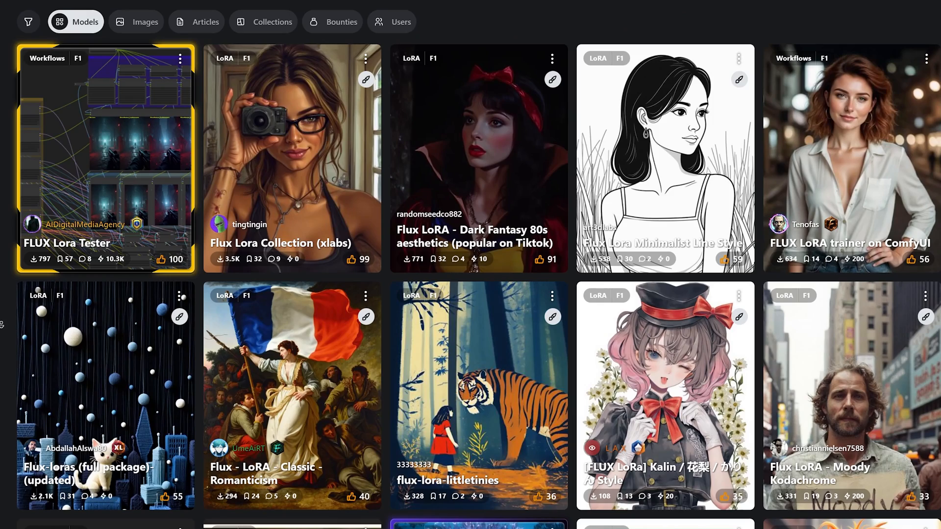
{"action": "scroll", "scroll_direction": "down", "scroll_amount": 3}
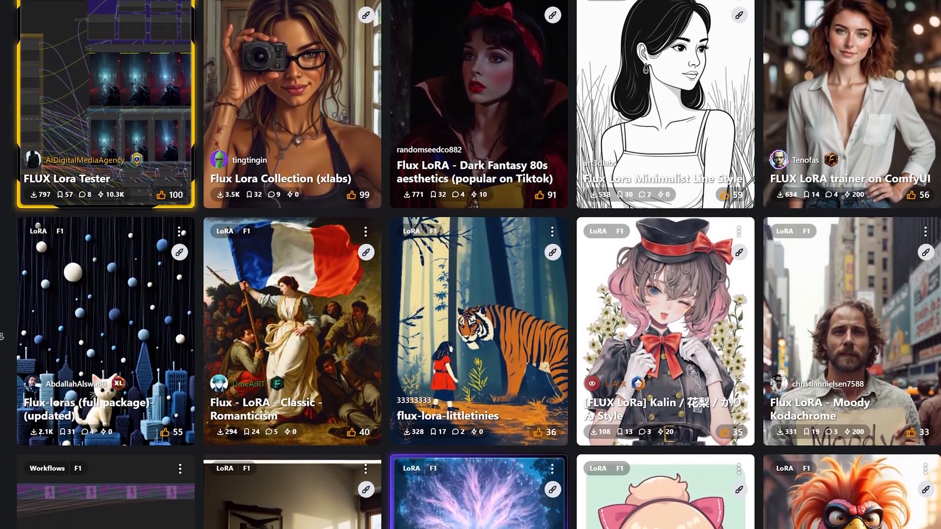
{"action": "scroll", "scroll_direction": "down", "scroll_amount": 3}
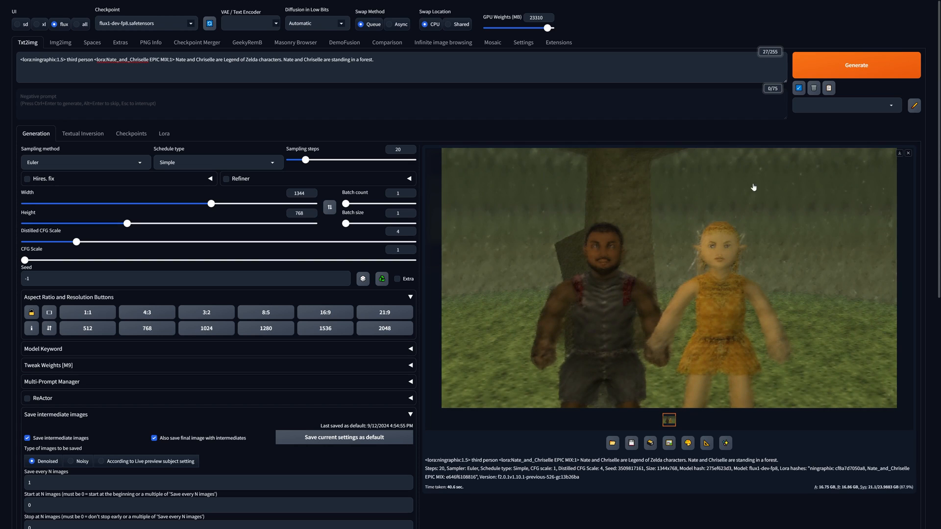
{"action": "left_click", "coordinate": [855, 65]}
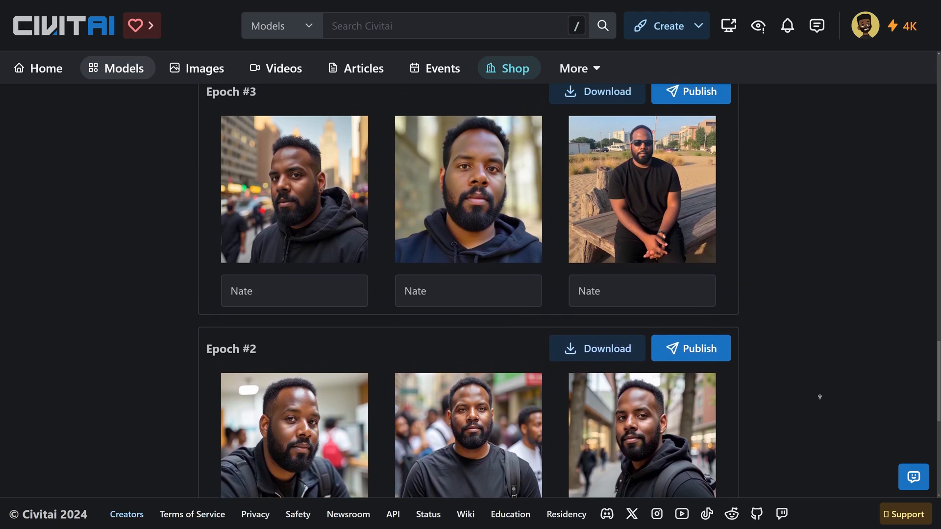
Scroll down through Nate's solo epoch sample portraits
{"action": "scroll", "scroll_direction": "down", "scroll_amount": 3}
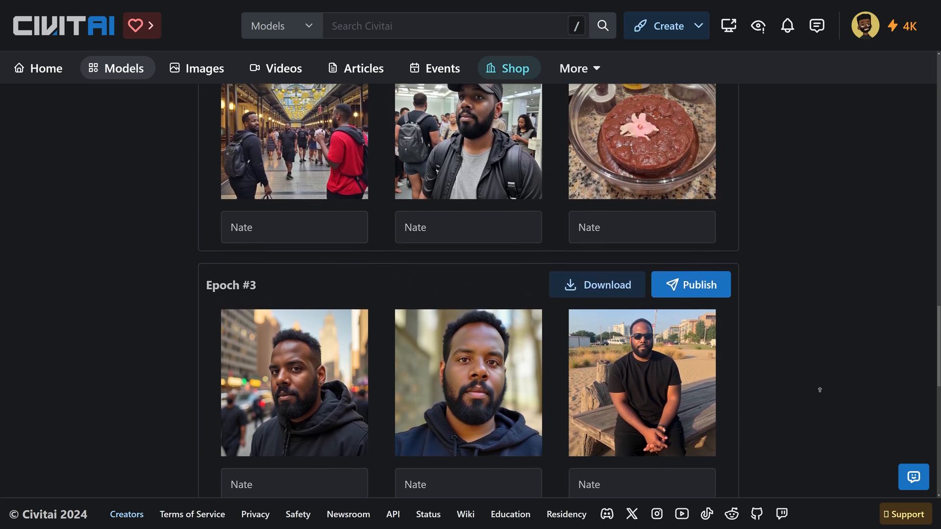
{"action": "scroll", "scroll_direction": "down", "scroll_amount": 3}
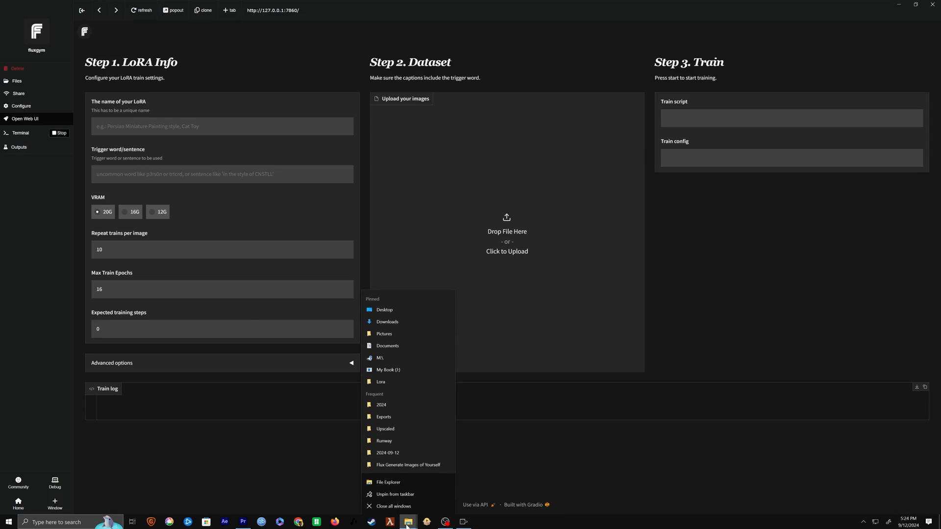
Enter LoRA name 'Nate Local V2' and trigger word 'NateXV2' in Step 1 LoRA Info
{"action": "left_click", "coordinate": [407, 521]}
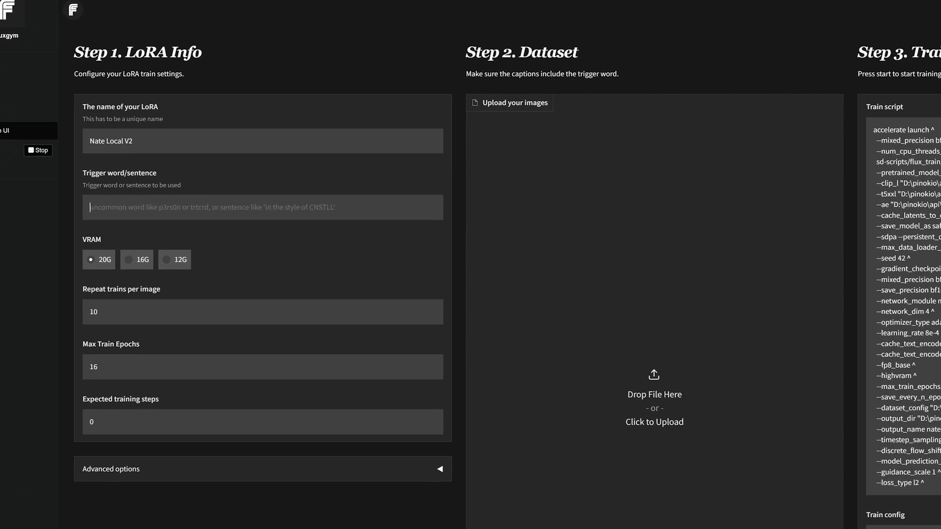
{"action": "type", "text": "NateX"}
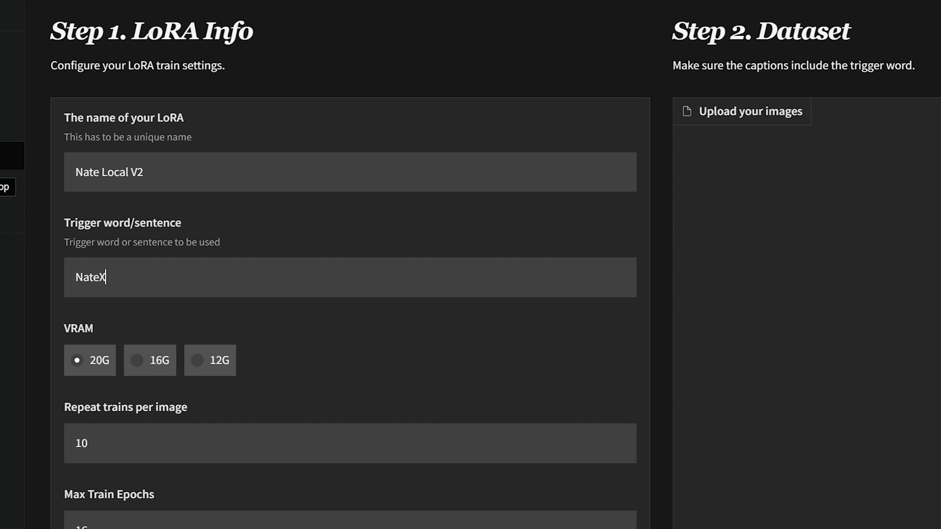
{"action": "type", "text": "V2"}
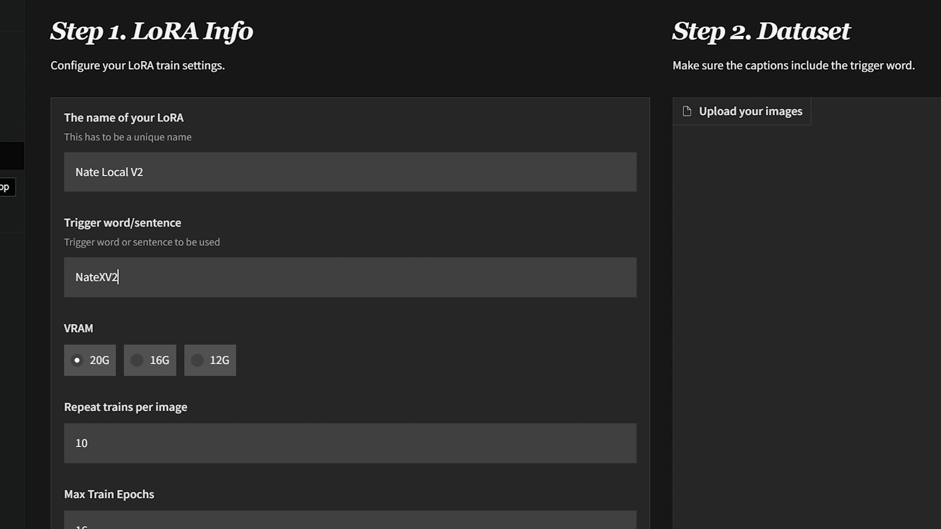
{"action": "mouse_move", "coordinate": [201, 366]}
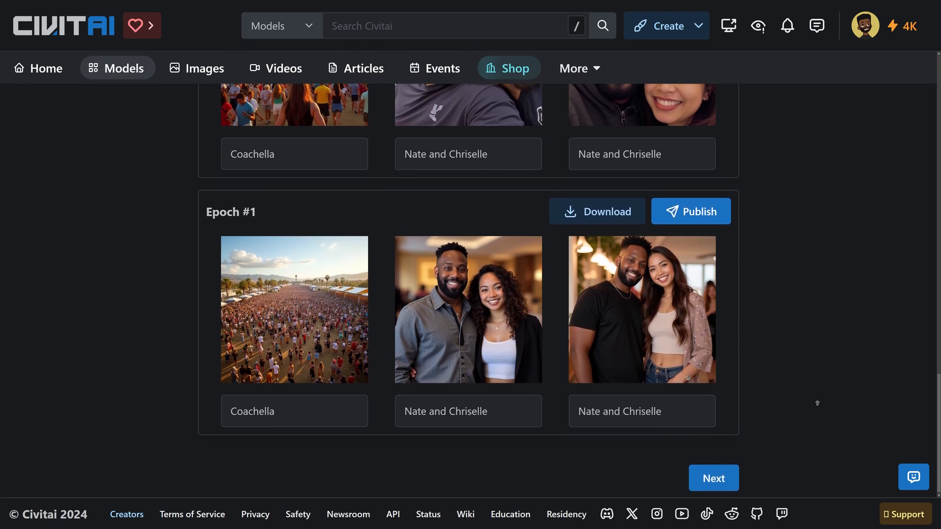
{"action": "scroll", "scroll_direction": "down", "scroll_amount": 3}
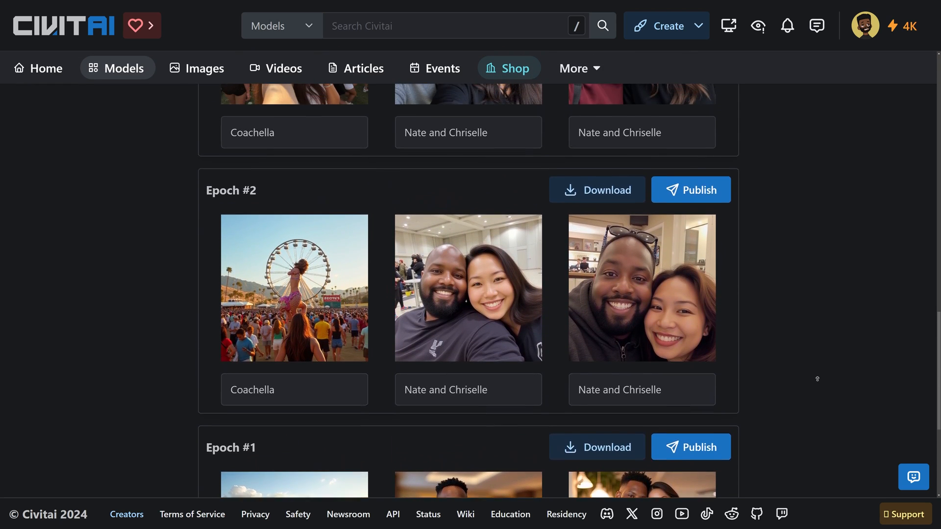
{"action": "scroll", "scroll_direction": "up", "scroll_amount": 3}
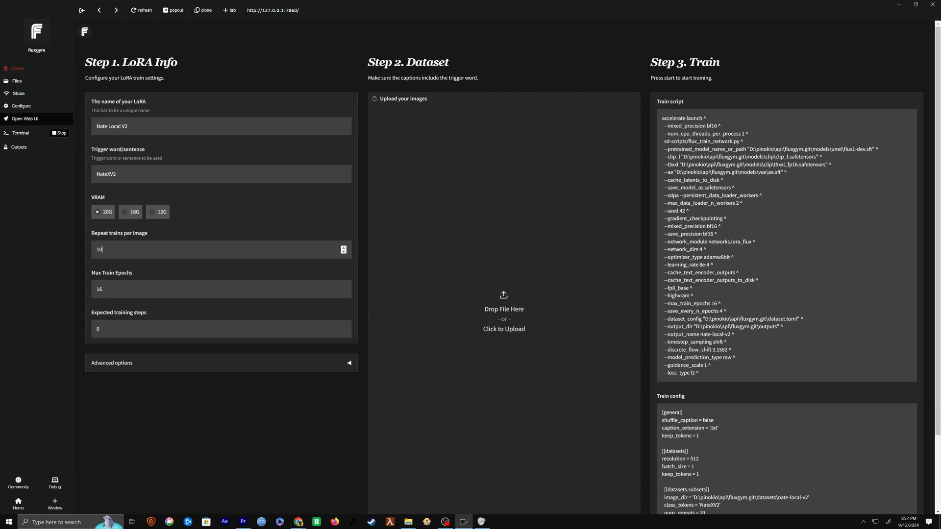
Load the Nate Training Data photos into Fluxgym's upload area, captioned NateXV2
{"action": "left_click", "coordinate": [407, 521]}
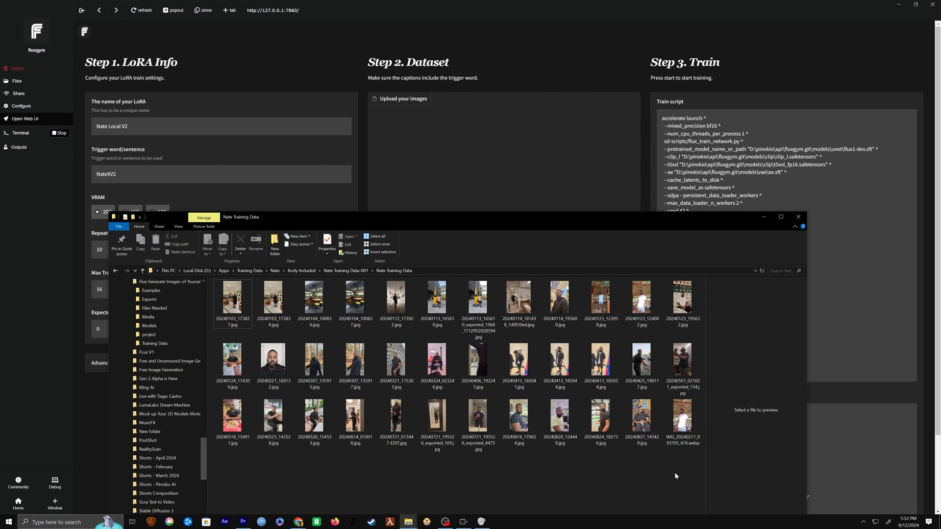
{"action": "double_click", "coordinate": [233, 299]}
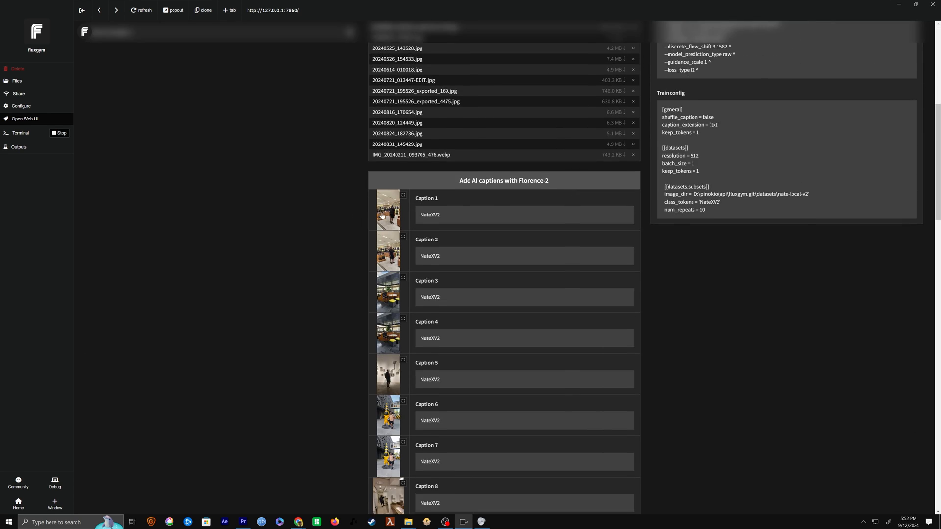
{"action": "mouse_move", "coordinate": [399, 247]}
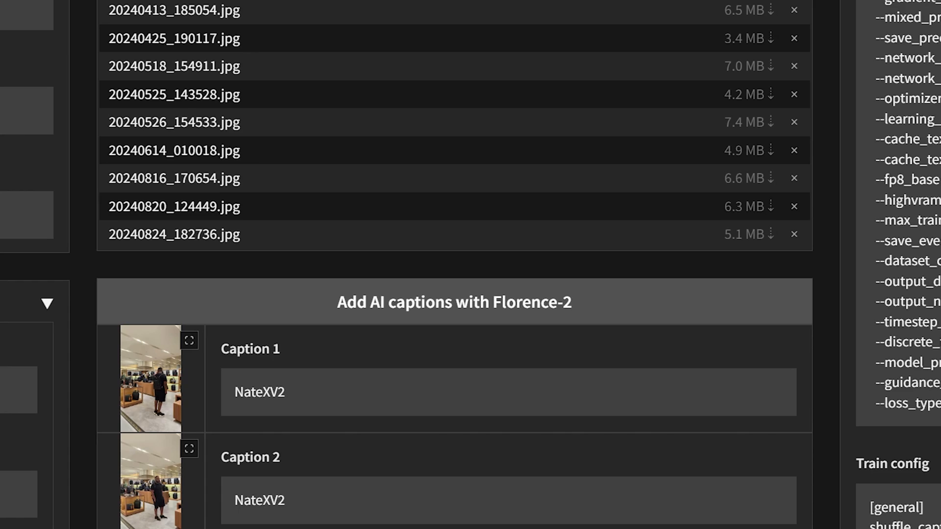
{"action": "mouse_move", "coordinate": [477, 312]}
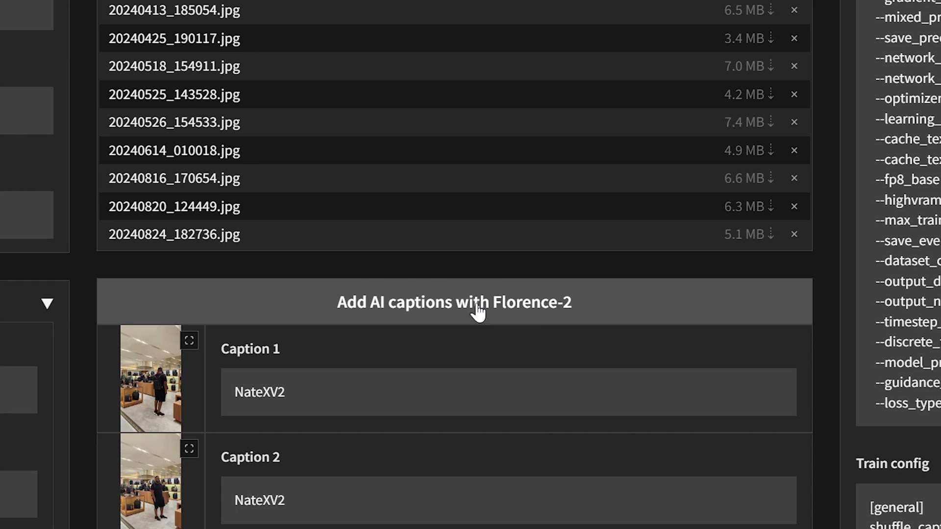
Generate AI captions for the photos and launch training for Nate Local V2
{"action": "left_click", "coordinate": [455, 302]}
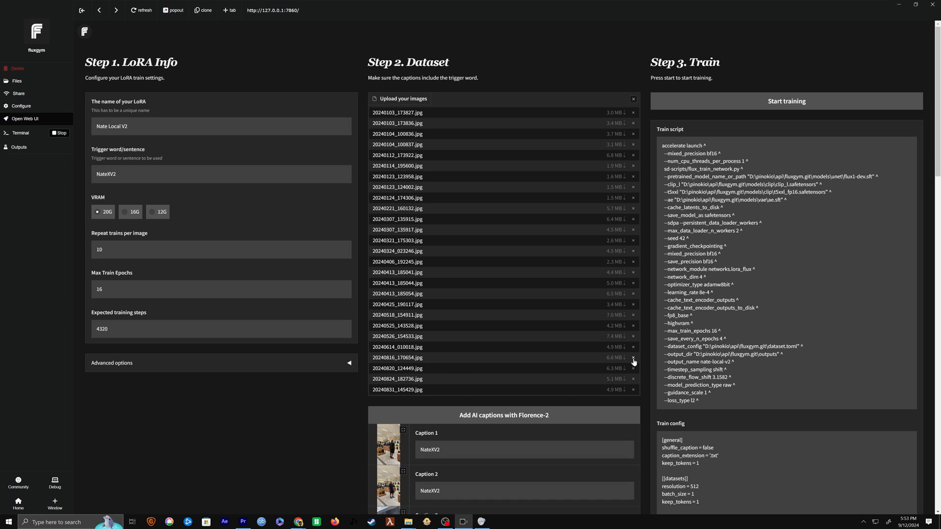
{"action": "scroll", "scroll_direction": "down", "scroll_amount": 3}
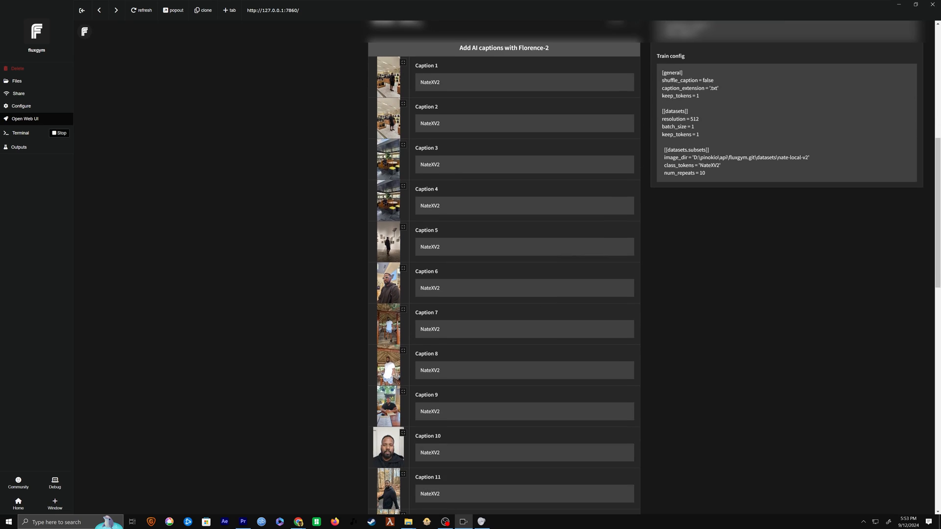
{"action": "scroll", "scroll_direction": "down", "scroll_amount": 3}
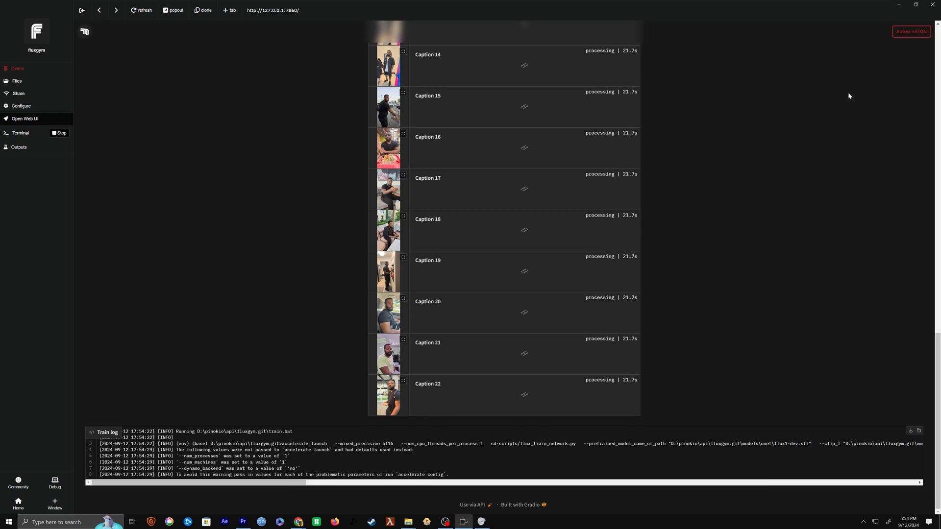
Show Fluxgym's outputs folder in File Explorer from the Pinokio sidebar
{"action": "left_click", "coordinate": [18, 131]}
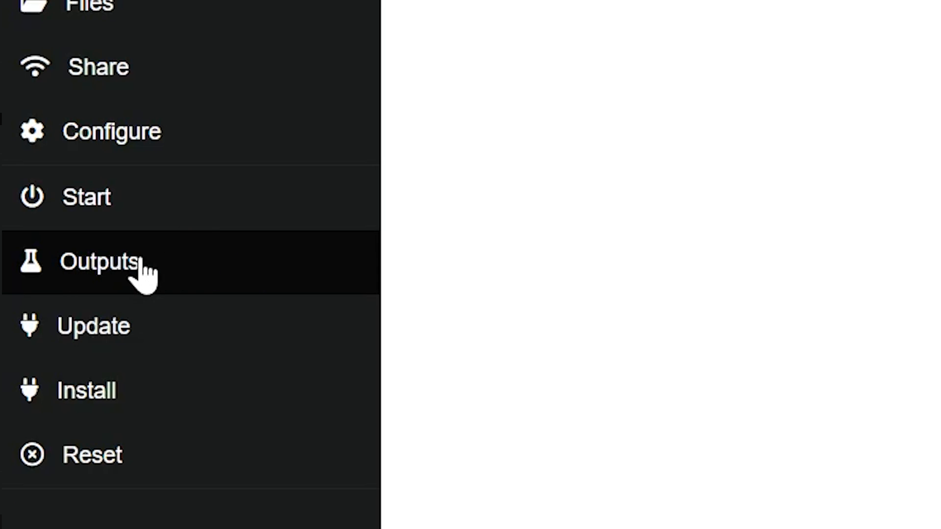
{"action": "mouse_move", "coordinate": [165, 273]}
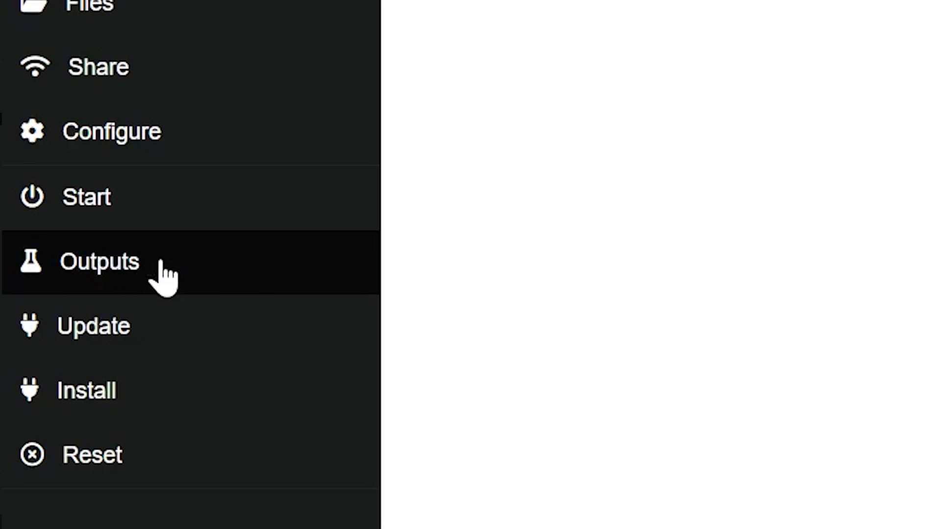
{"action": "left_click", "coordinate": [99, 260]}
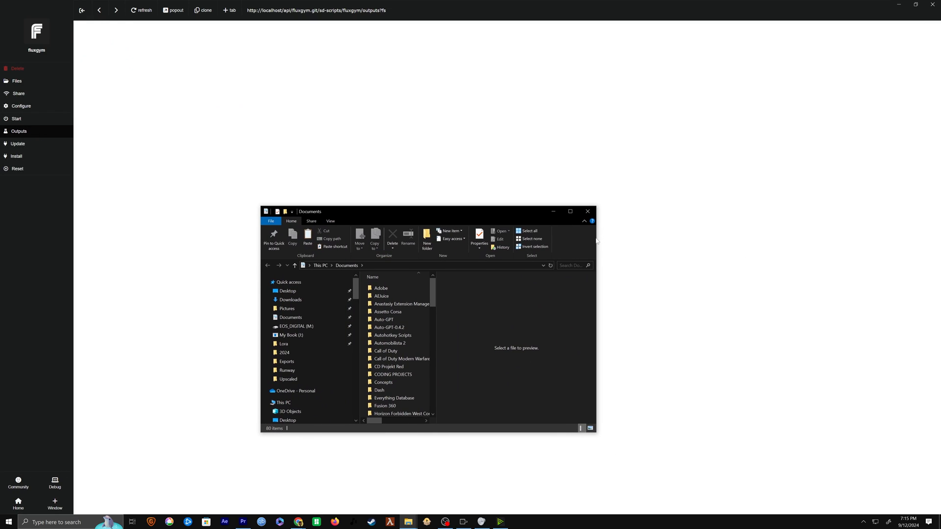
Browse to webui\models\Lora\NateX3, then run update.bat in the ForgeINSTALL folder
{"action": "left_click", "coordinate": [283, 343]}
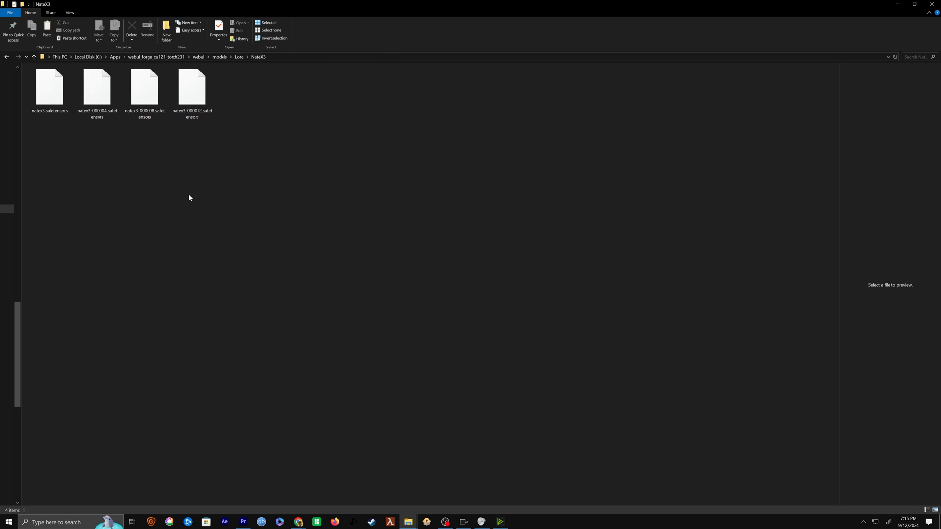
{"action": "left_click", "coordinate": [206, 99]}
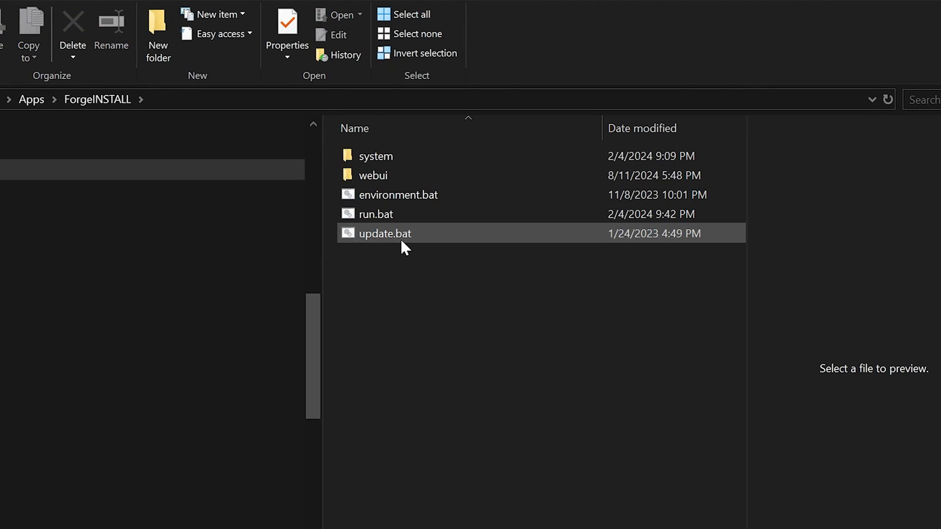
{"action": "double_click", "coordinate": [384, 233]}
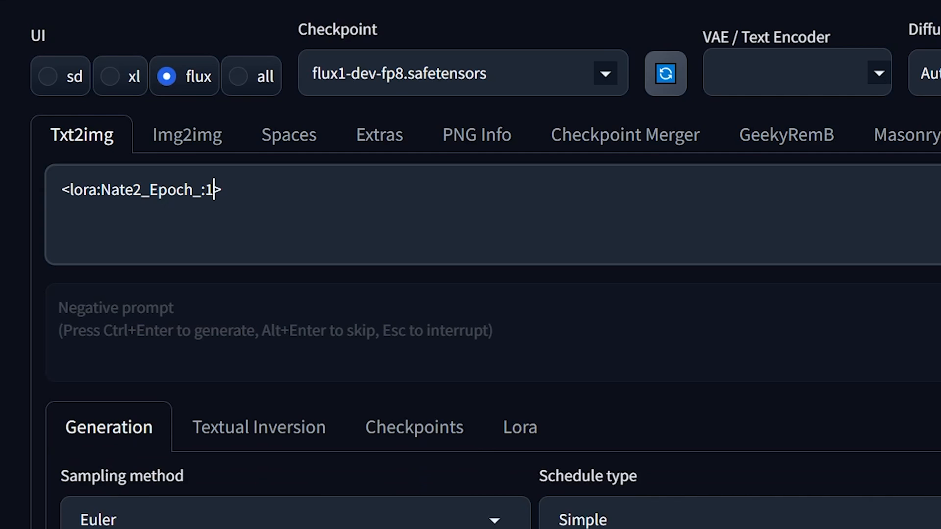
Set the LoRA weight to .5 and write 'An illustration of Nate, riding...' a hippo prompt
{"action": "type", "text": ".5"}
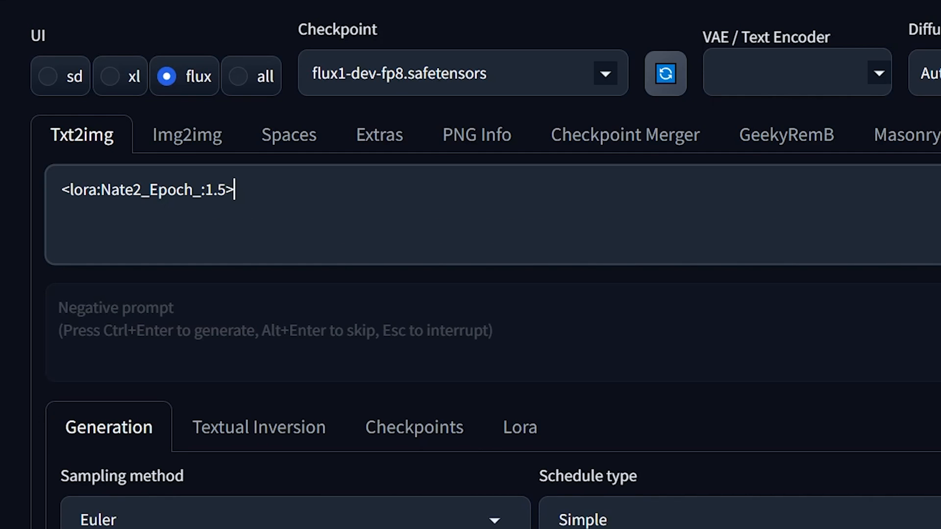
{"action": "type", "text": "A"}
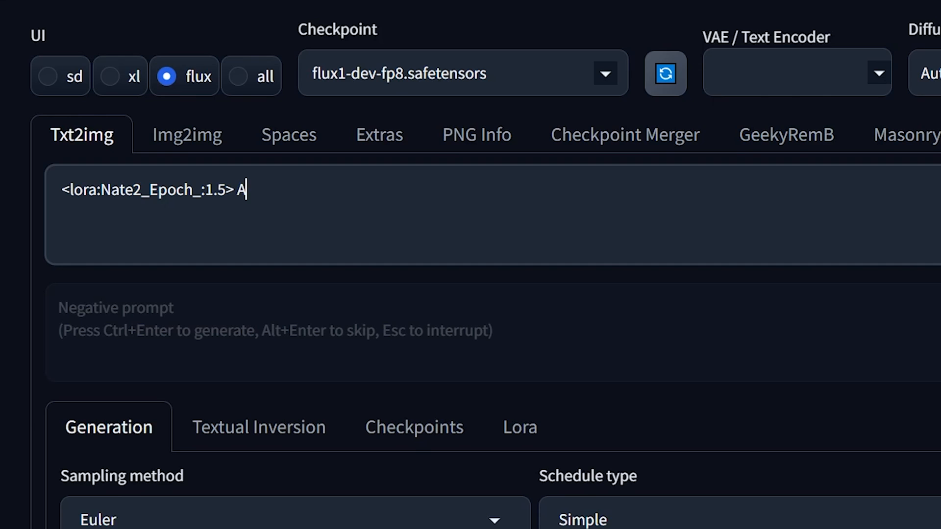
{"action": "type", "text": "n i"}
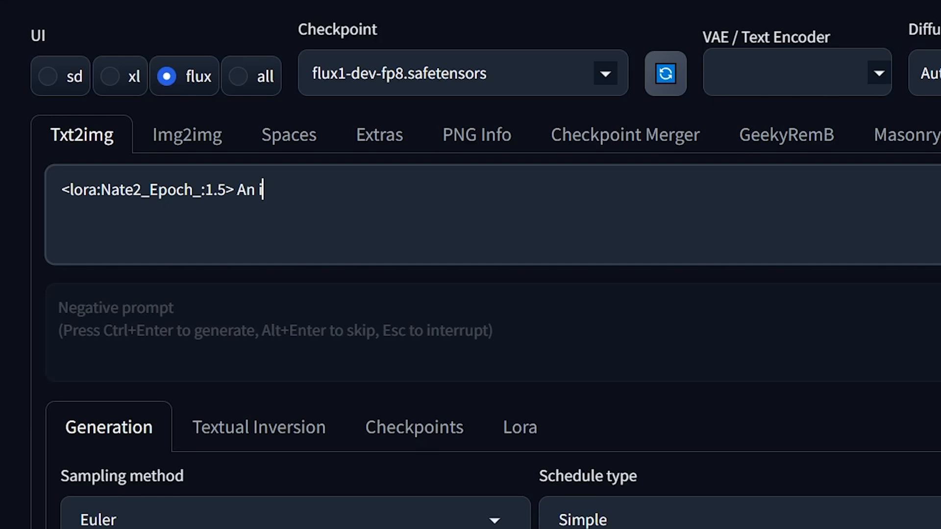
{"action": "type", "text": "illustration of Nate, riding on the back of a hippo."}
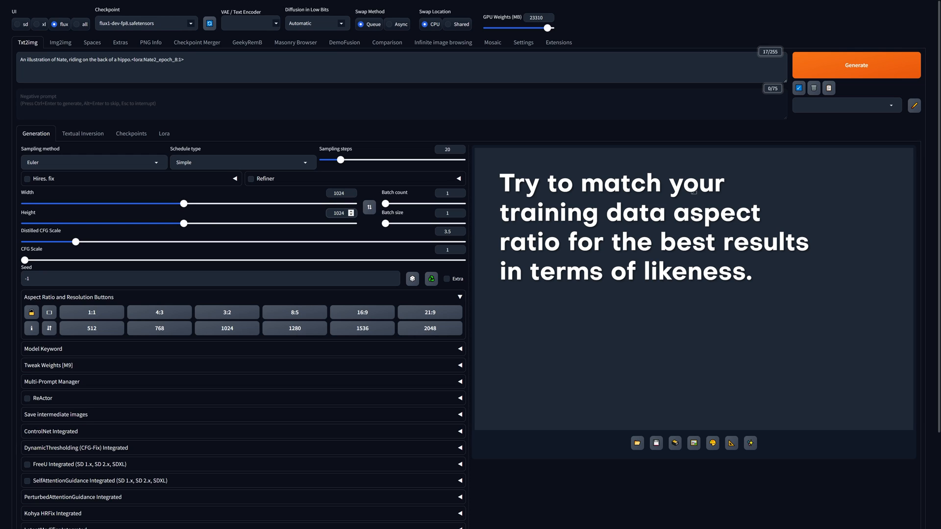
Enable ReActor face swapping and expand its settings panel
{"action": "left_click", "coordinate": [27, 398]}
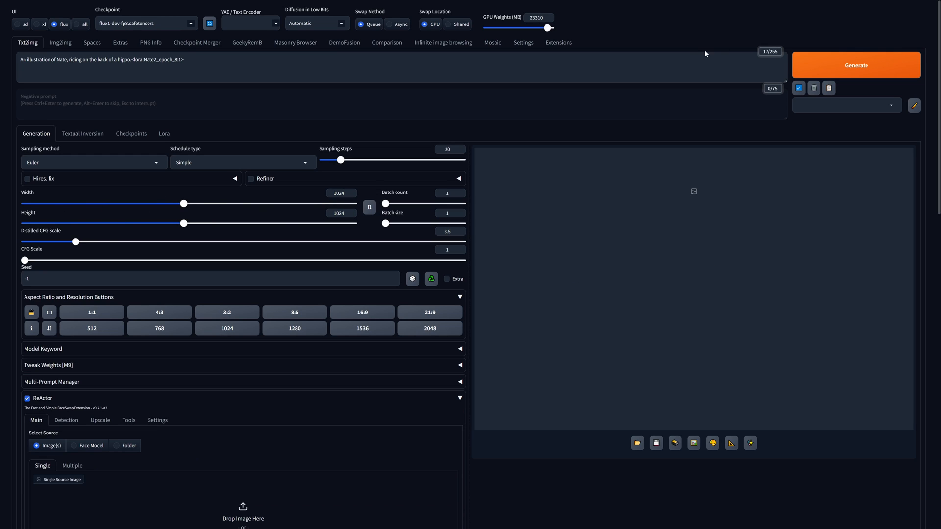
{"action": "left_click", "coordinate": [856, 65]}
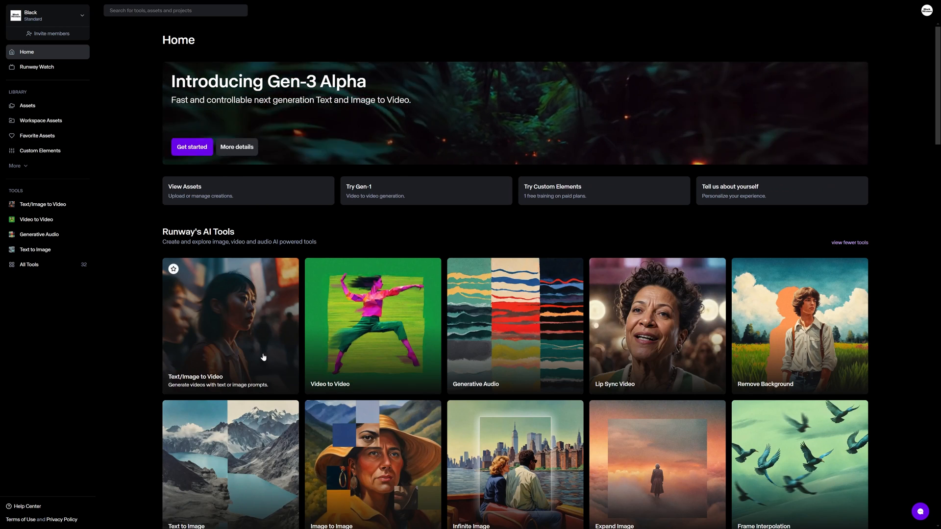
Choose the Text/Image to Video tool to load the driver image into Gen-3 Alpha Turbo
{"action": "left_click", "coordinate": [230, 326]}
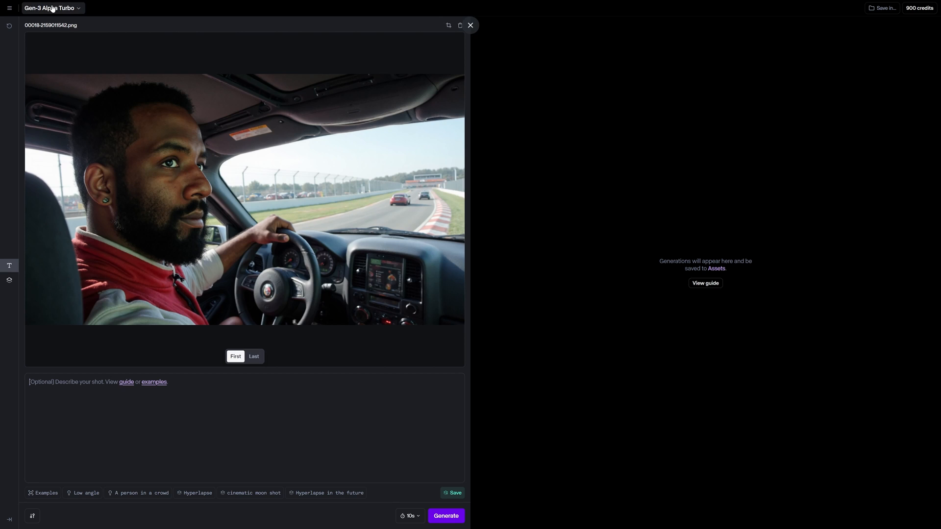
Keep Gen-3 Alpha Turbo, set the duration to 5 seconds and describe the clip as 'driving fast'
{"action": "left_click", "coordinate": [51, 8]}
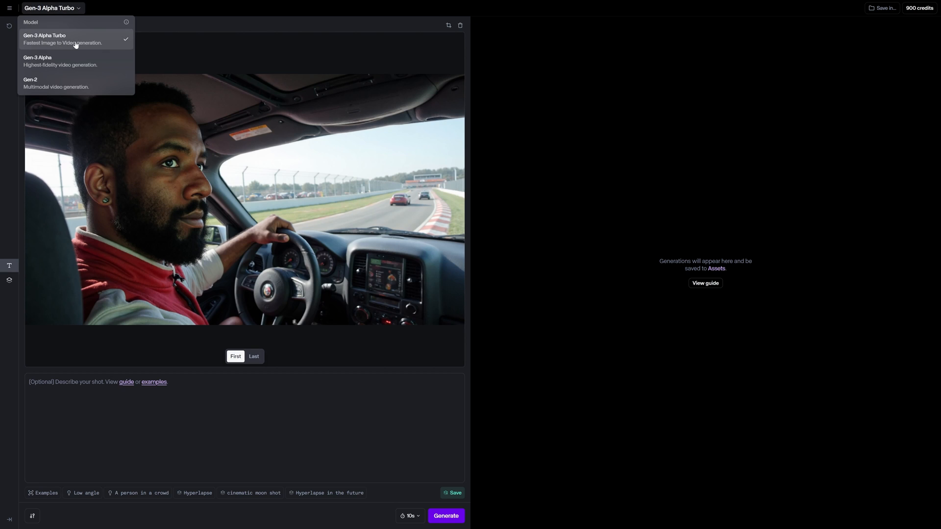
{"action": "left_click", "coordinate": [43, 38]}
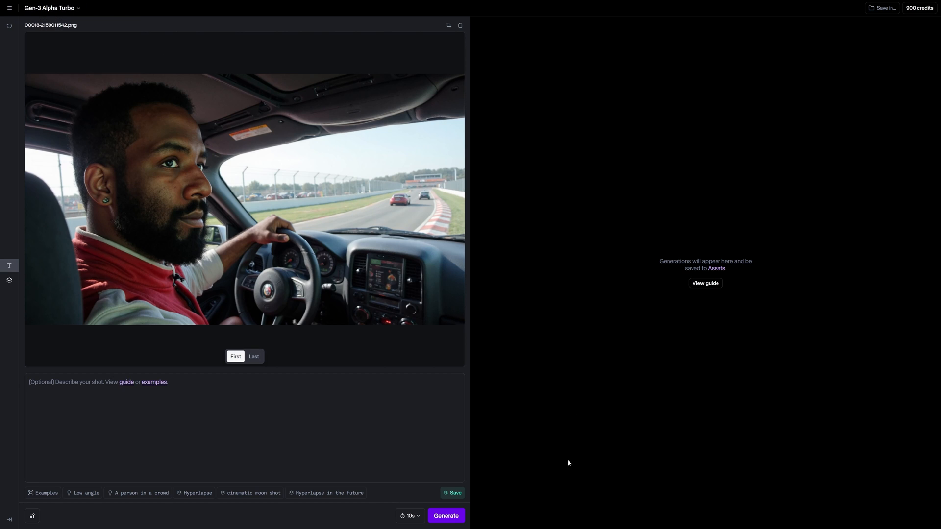
{"action": "left_click", "coordinate": [409, 516]}
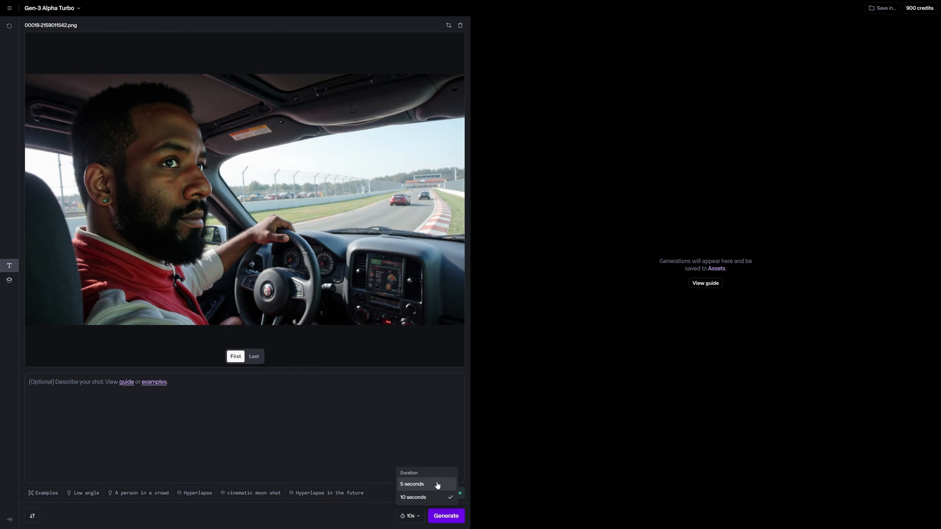
{"action": "left_click", "coordinate": [412, 484]}
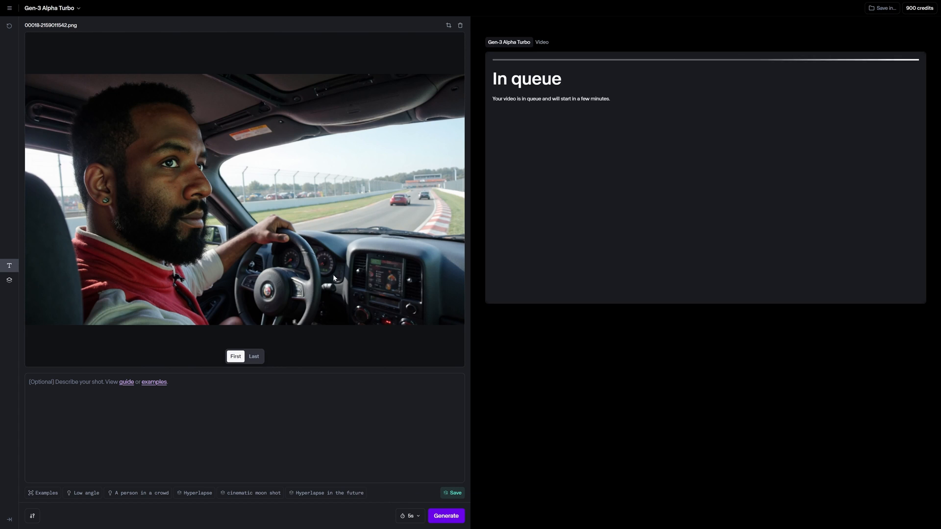
{"action": "type", "text": "driving fast"}
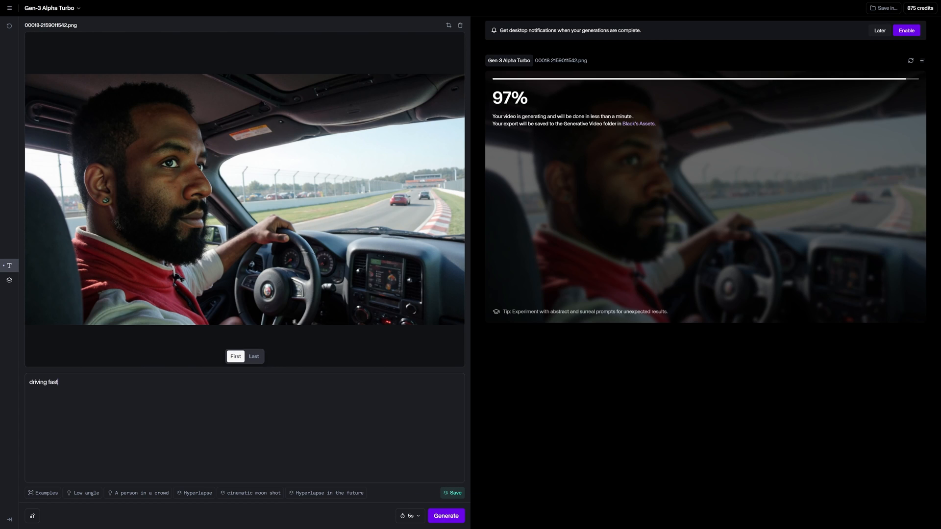